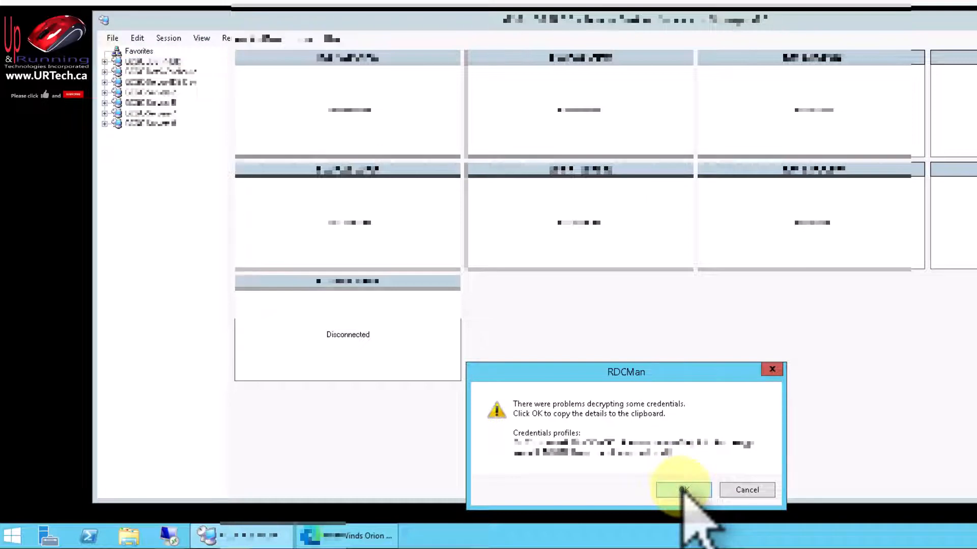
# Step: Dismiss both 'There were problems decrypting some credentials' warnings in RDCMan
pyautogui.click(683, 490)
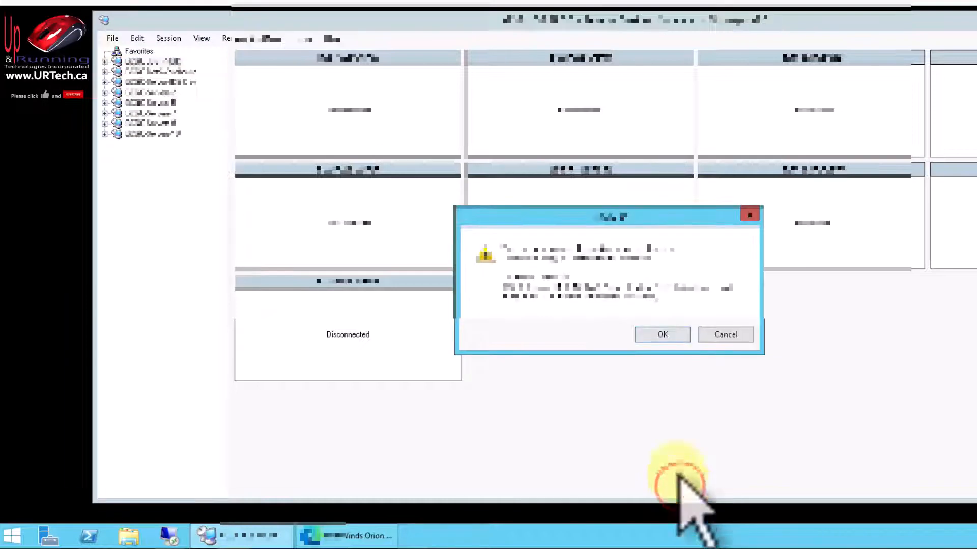
pyautogui.click(661, 335)
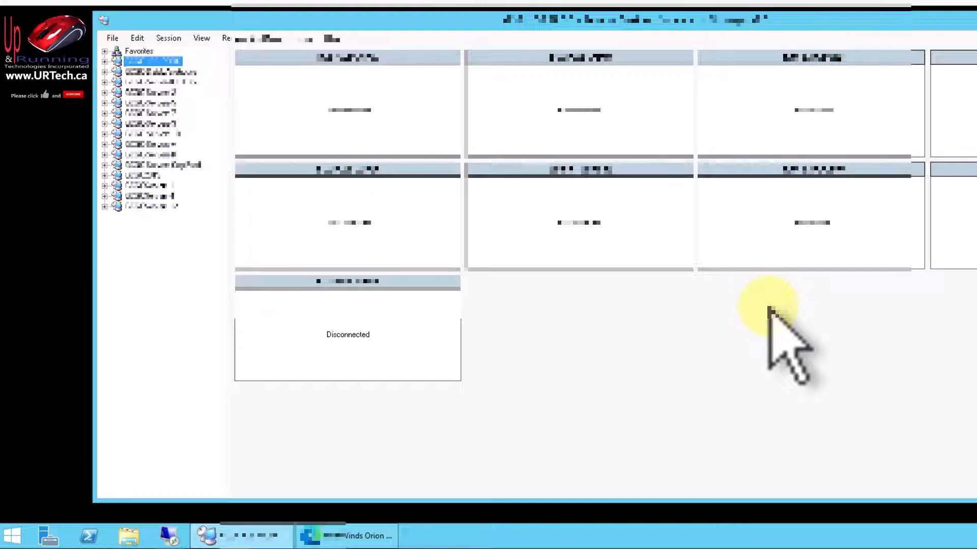
# Step: Open Properties for the first server group from its context menu
pyautogui.rightClick(153, 61)
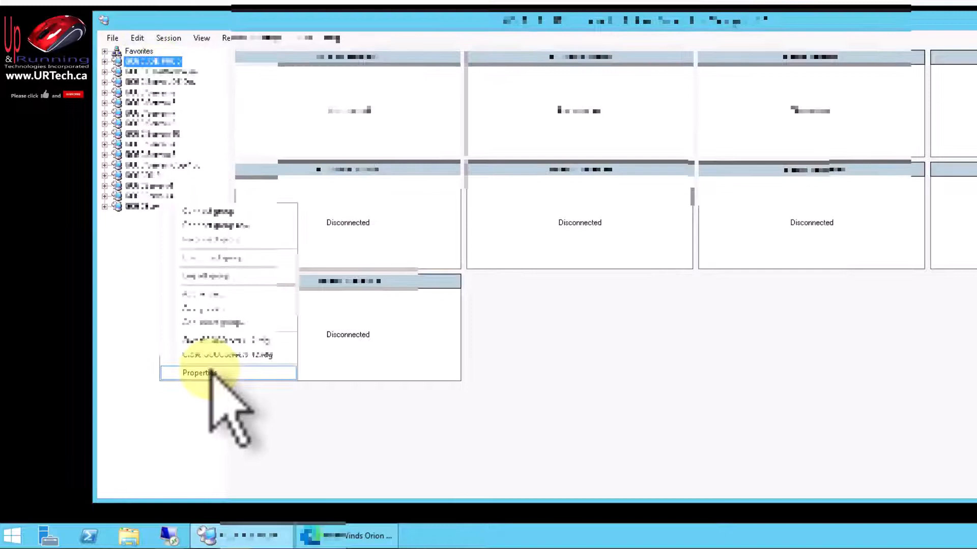
pyautogui.click(199, 373)
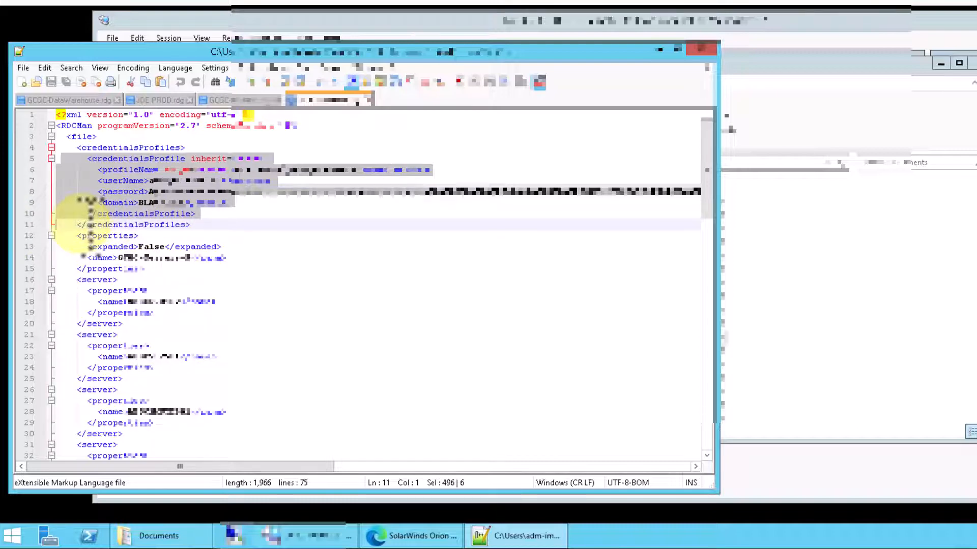
pyautogui.moveTo(349, 230)
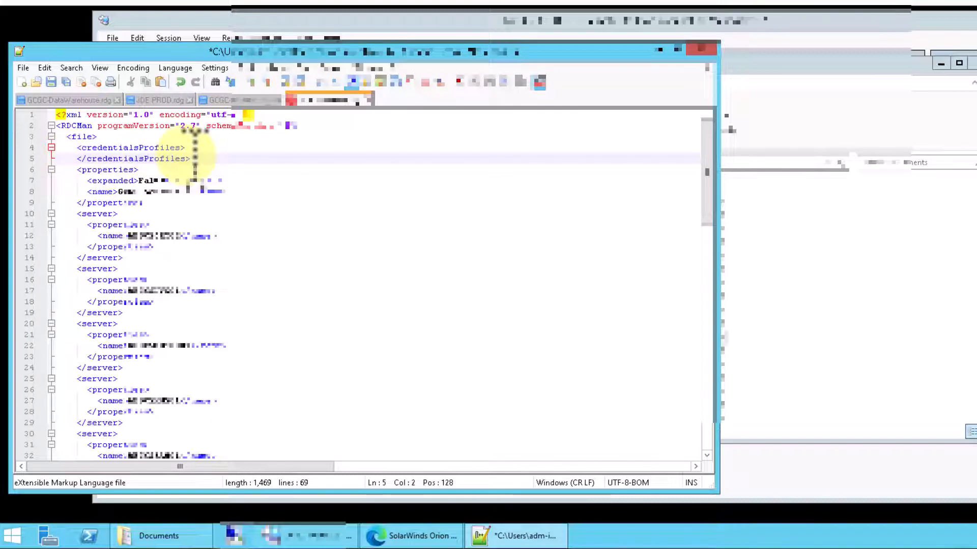
# Step: Switch to the .rdg files folder and open the next file's context menu
pyautogui.click(50, 82)
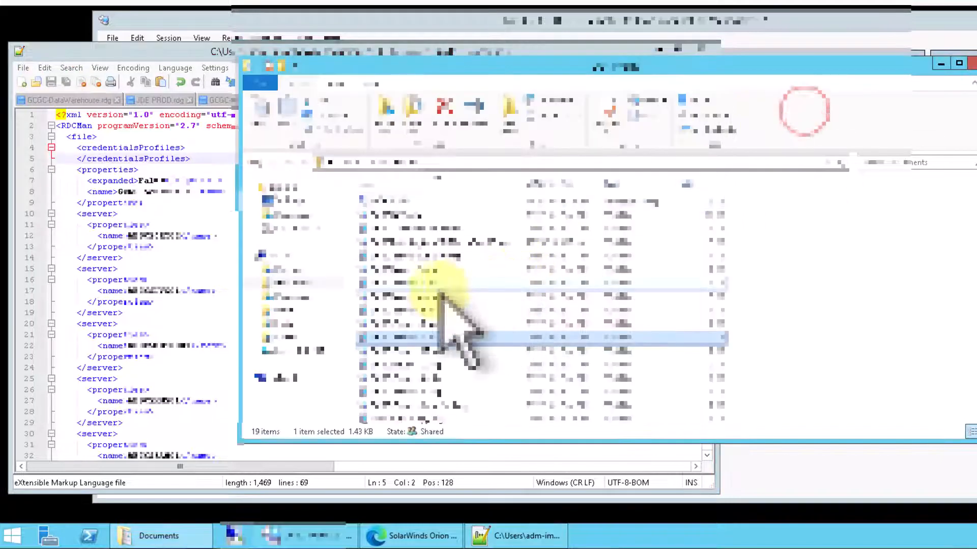
pyautogui.rightClick(435, 336)
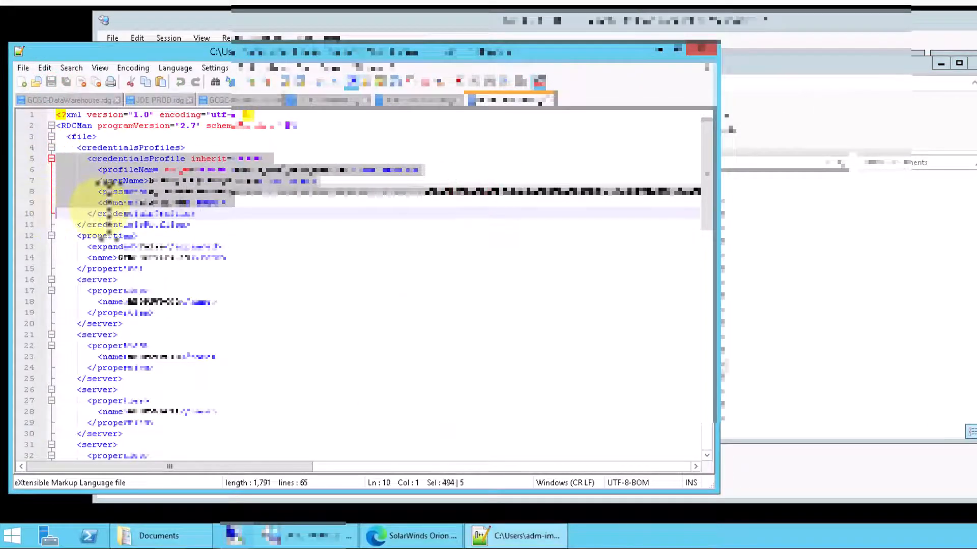
# Step: Delete the credentialsProfile block and leftover closing tags, then save the .rdg file
pyautogui.press('Delete')
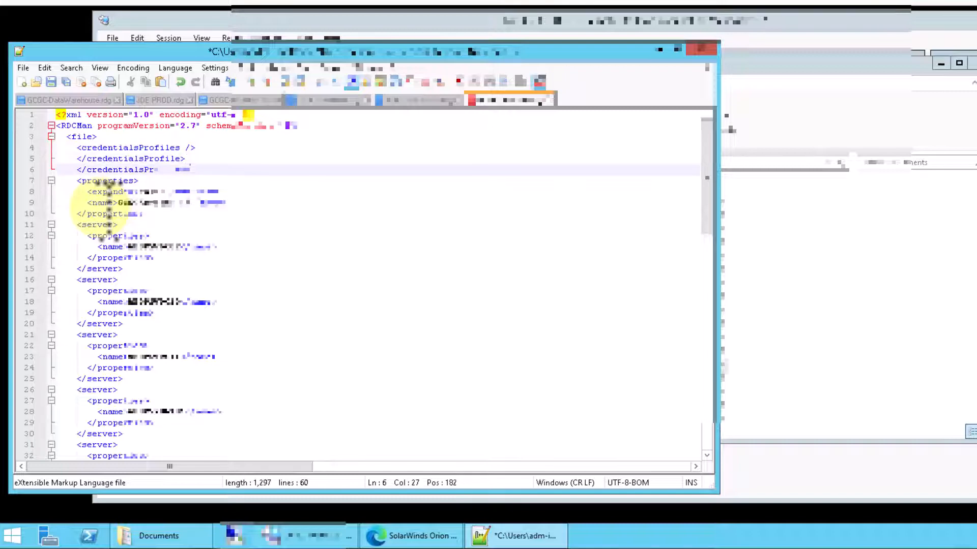
pyautogui.moveTo(75, 159); pyautogui.dragTo(190, 170)
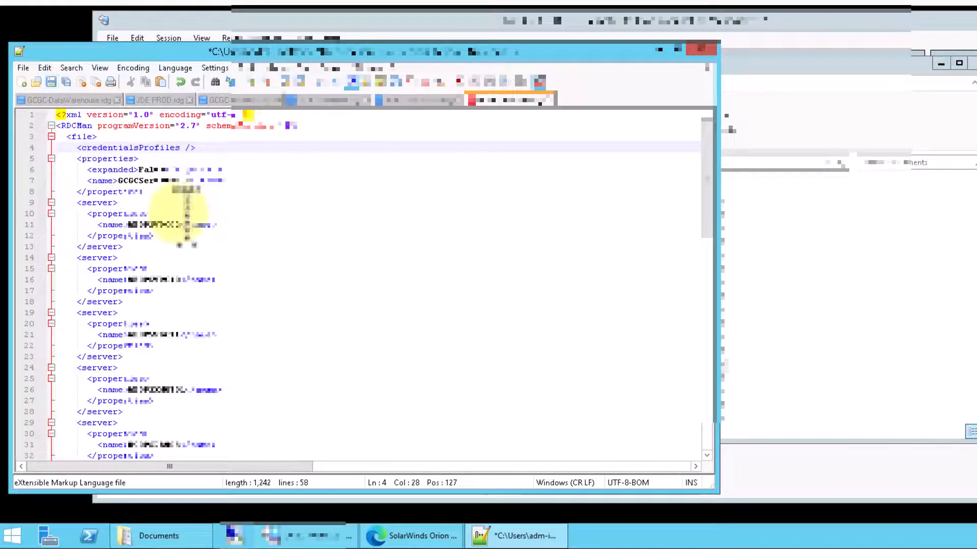
pyautogui.click(51, 81)
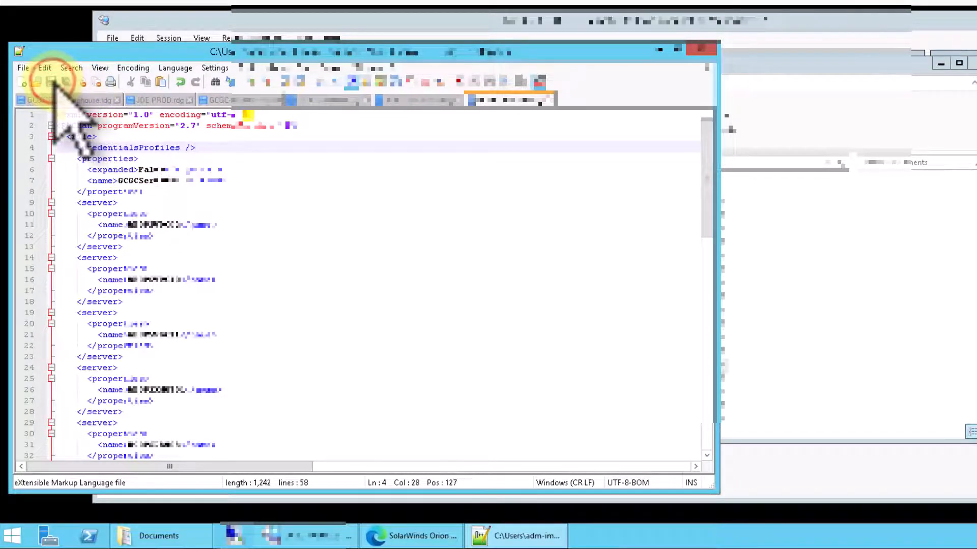